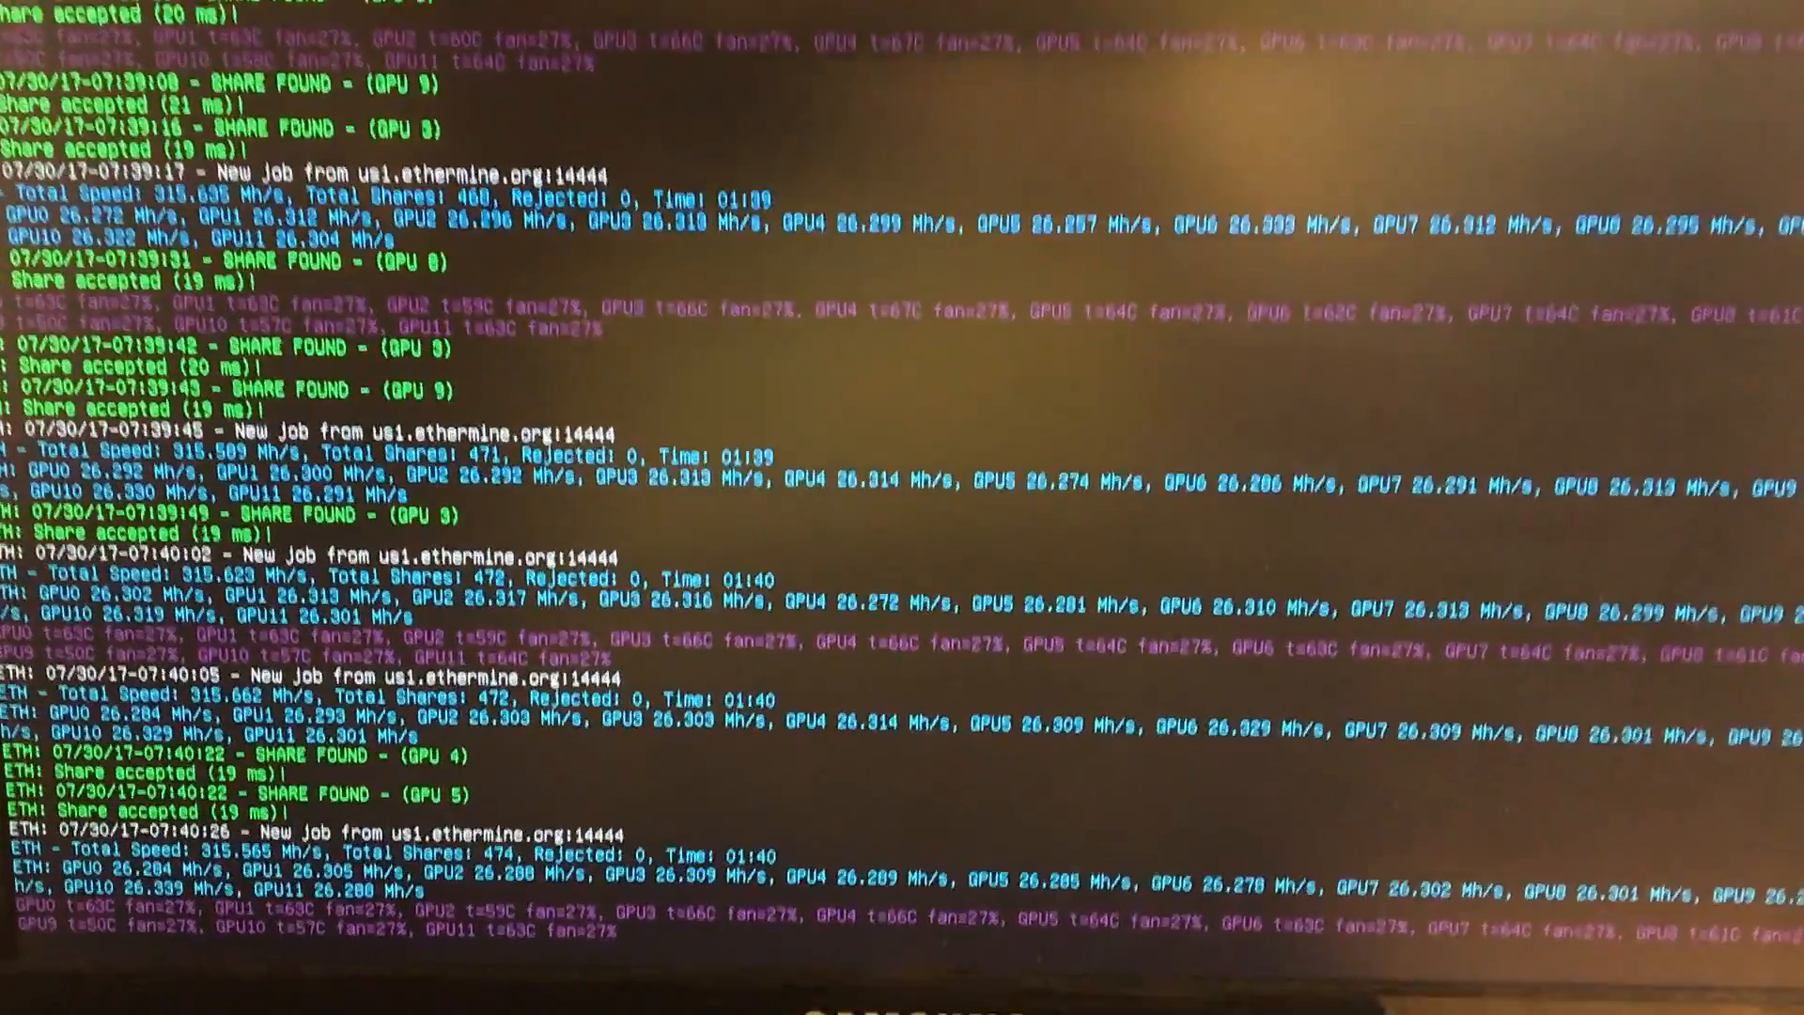
Scroll to the rig's Core/Mem overclock row and open its live miner log (~315.6 Mh/s).
scroll(down, 3)
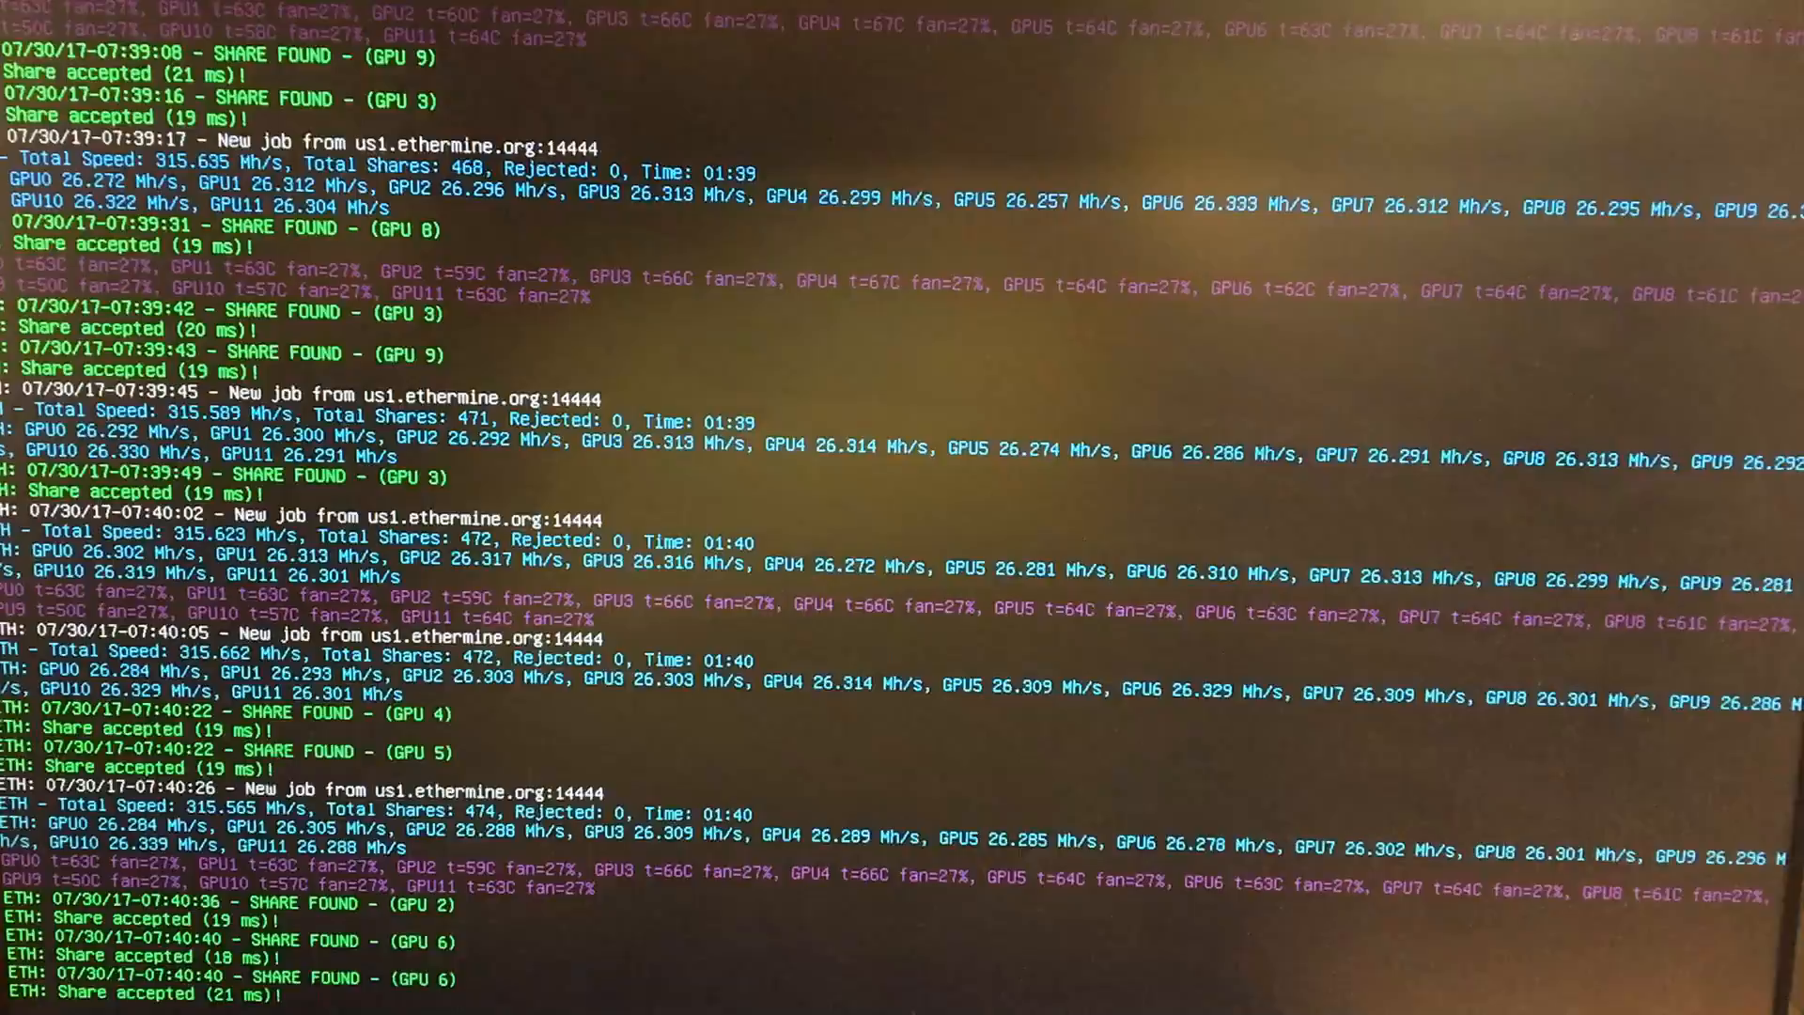
scroll(down, 3)
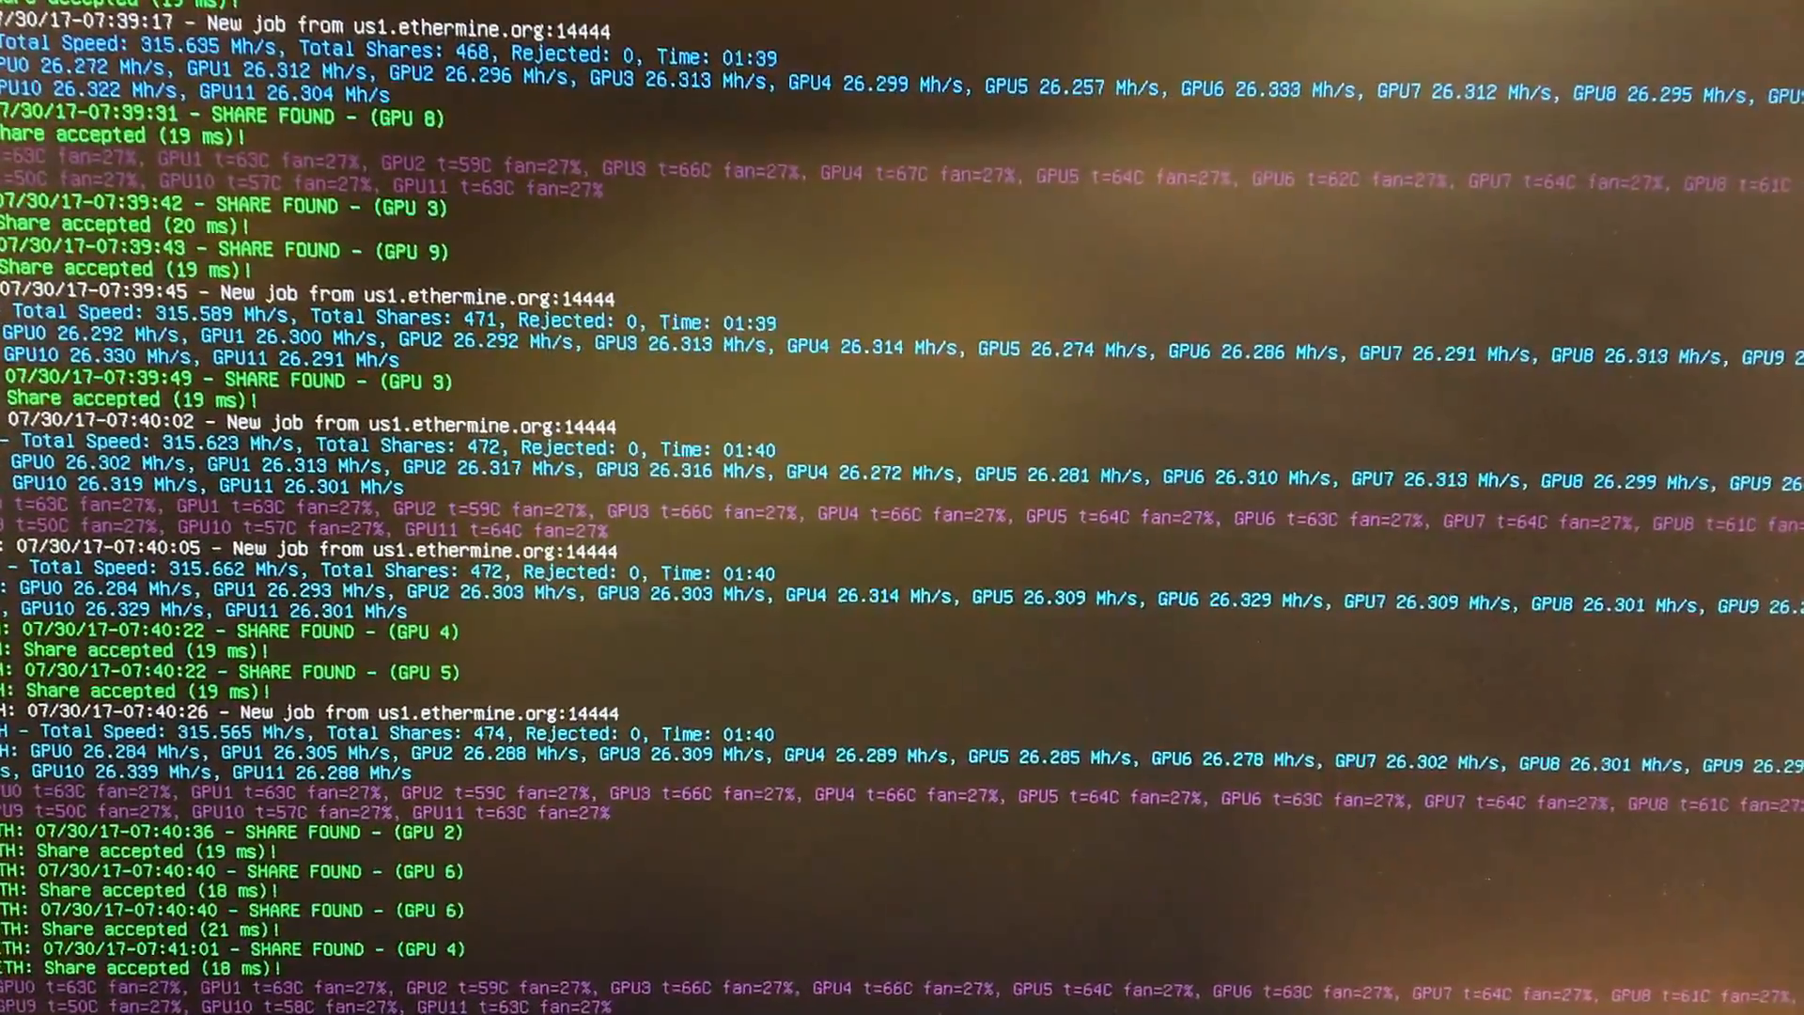
scroll(down, 3)
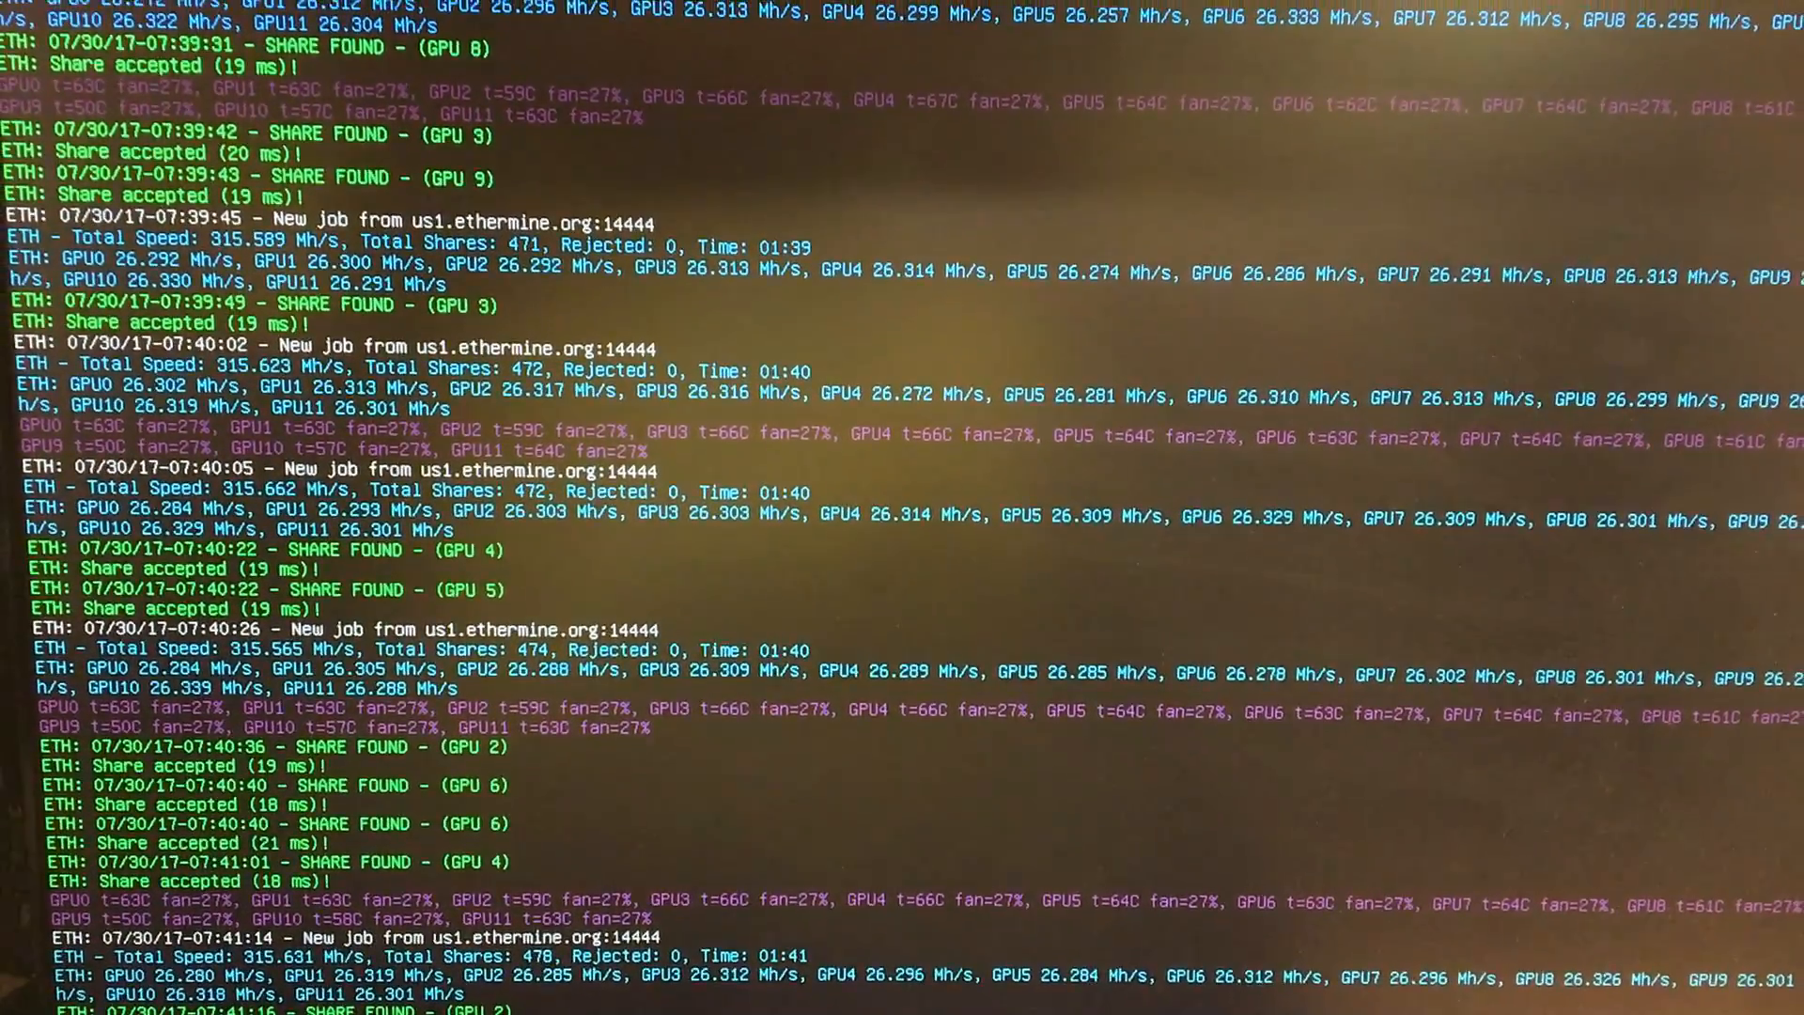
scroll(down, 3)
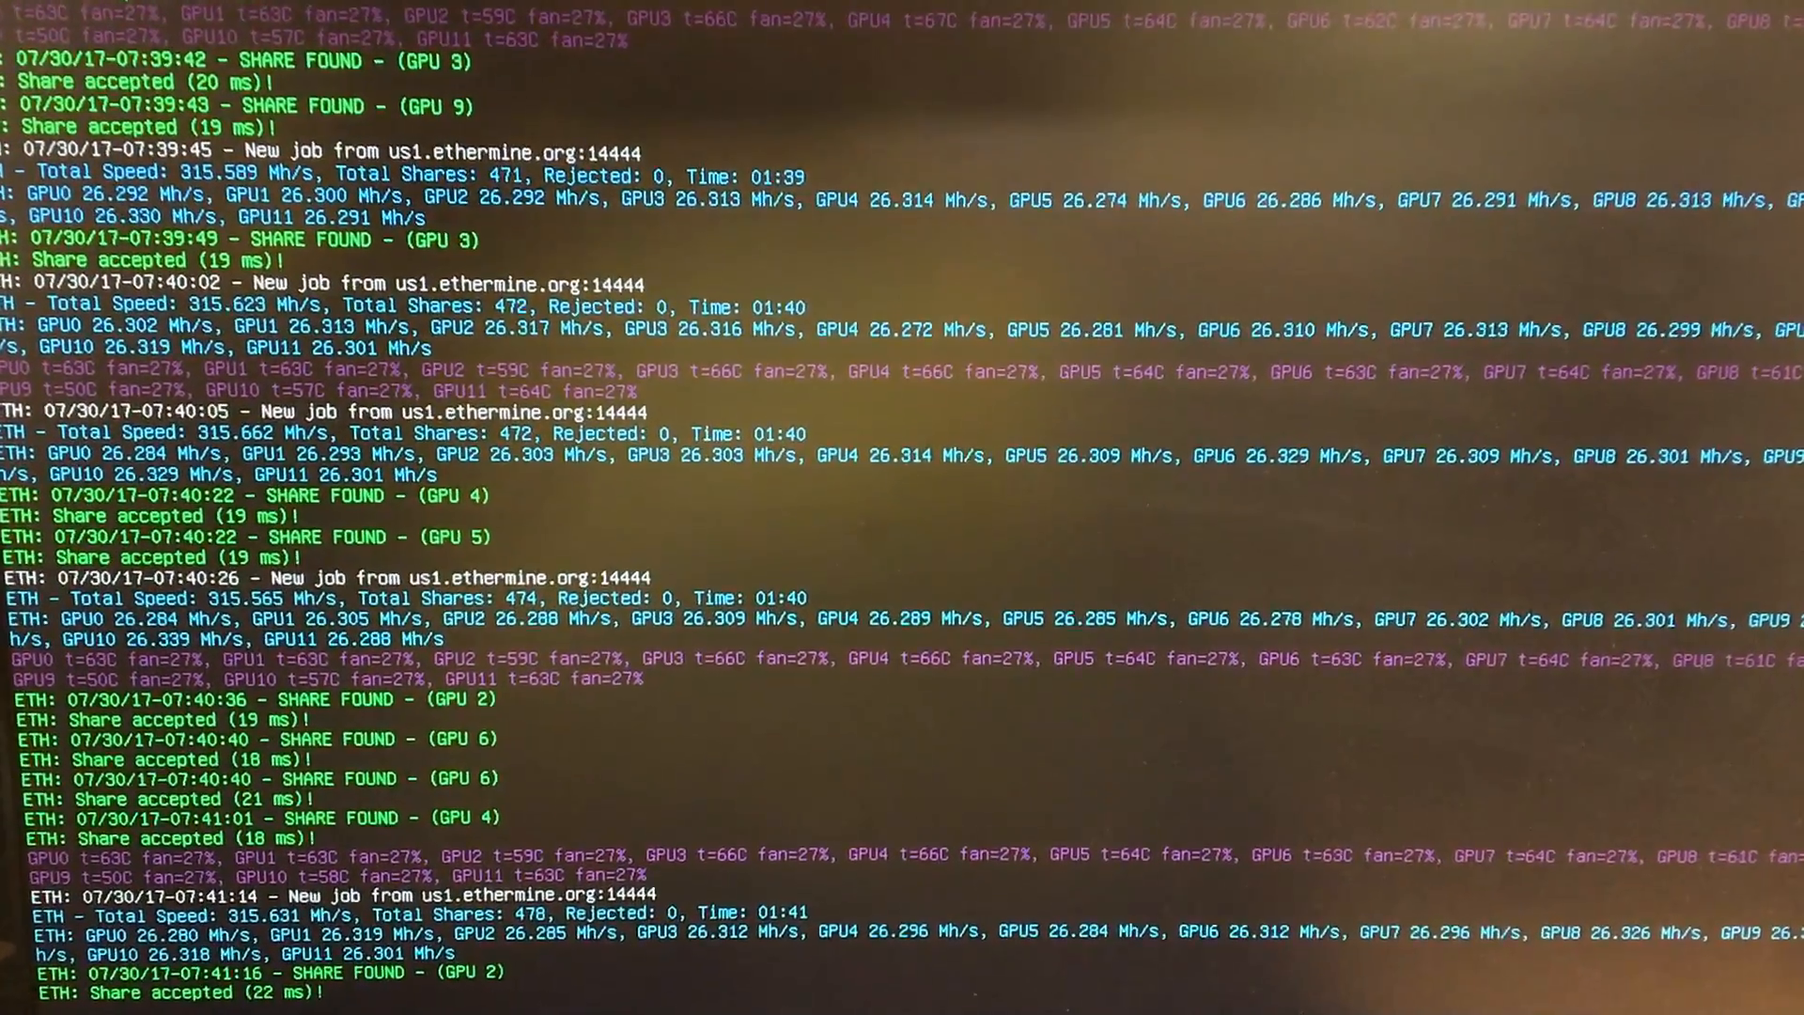
scroll(down, 3)
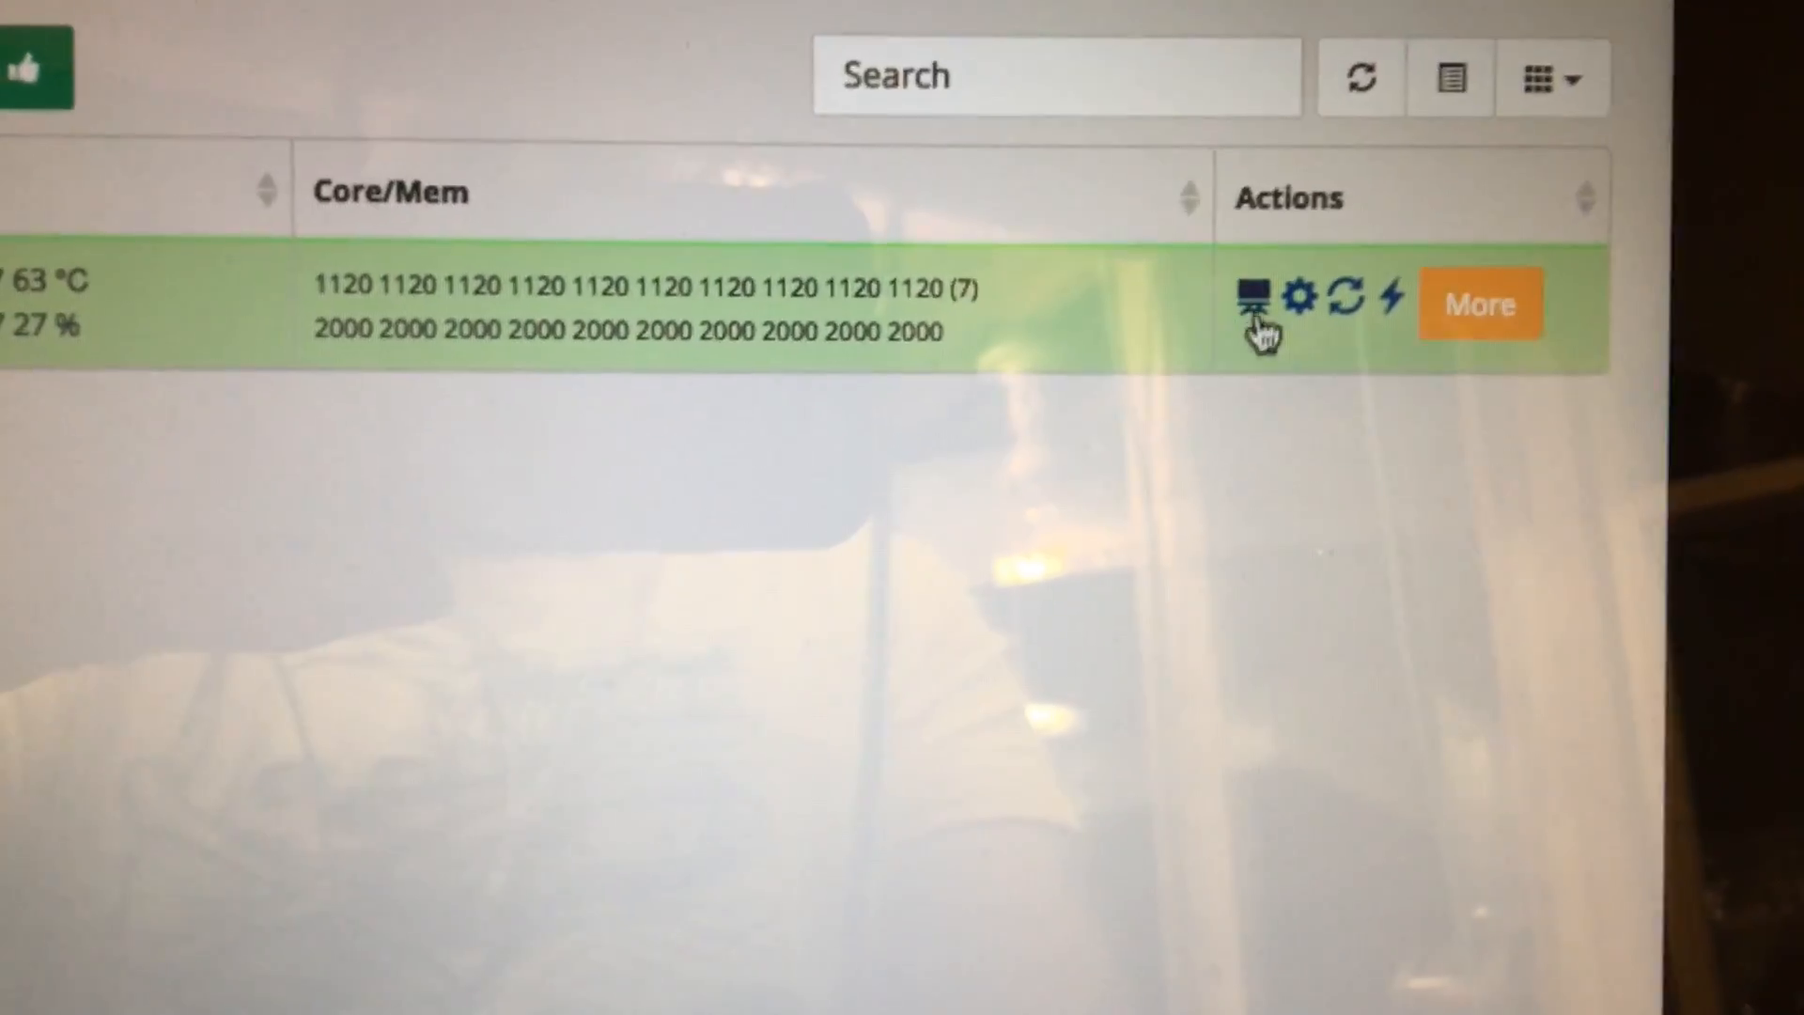
click(1245, 297)
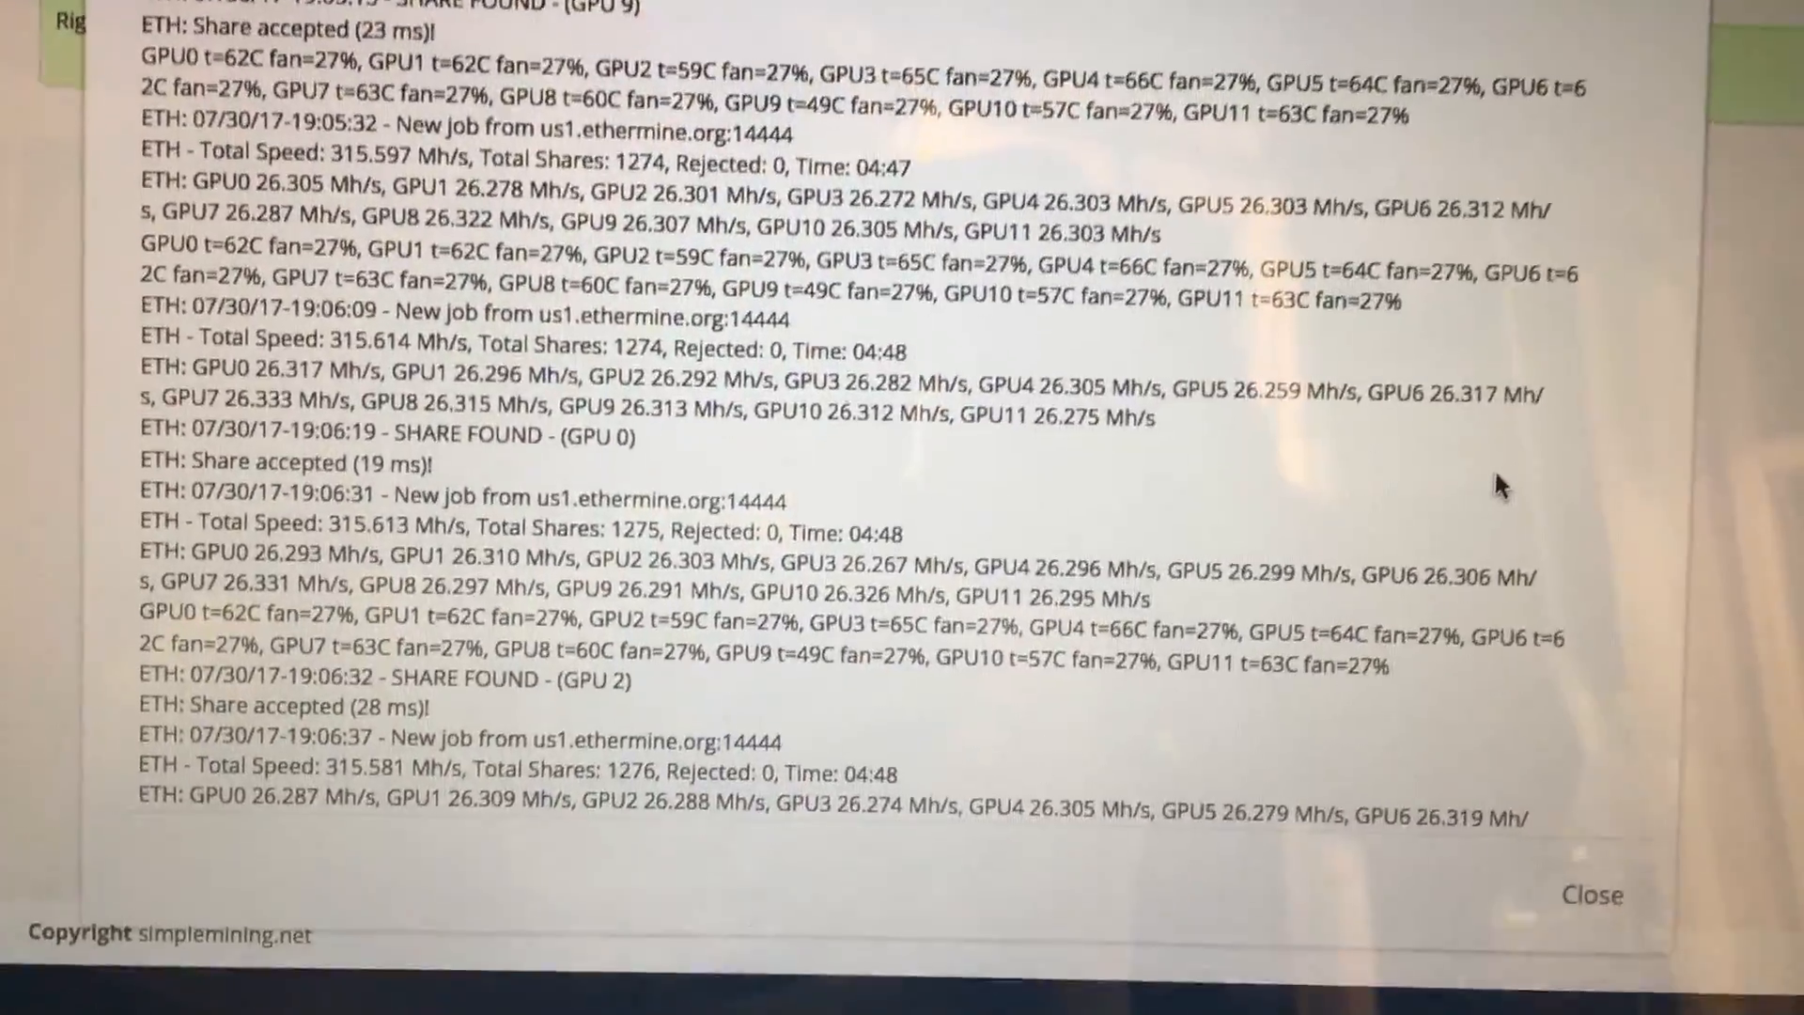